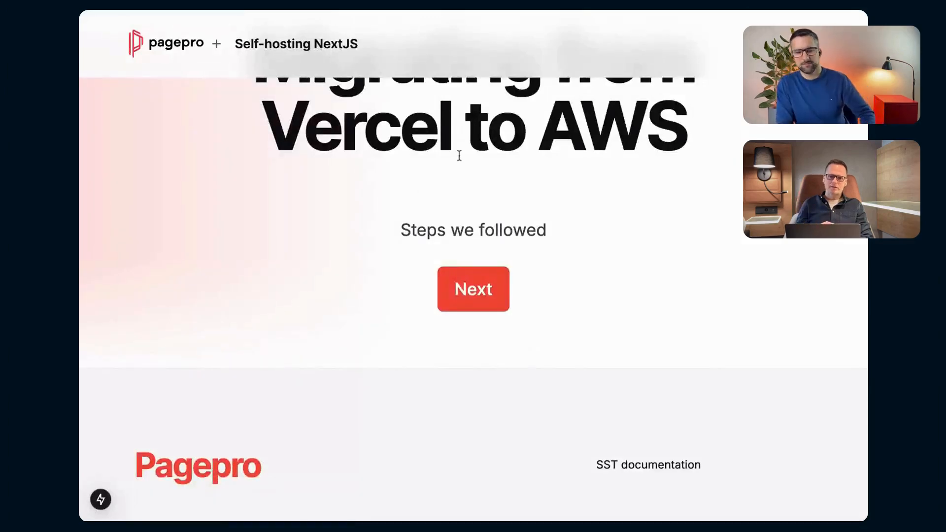
mouse_move(453, 194)
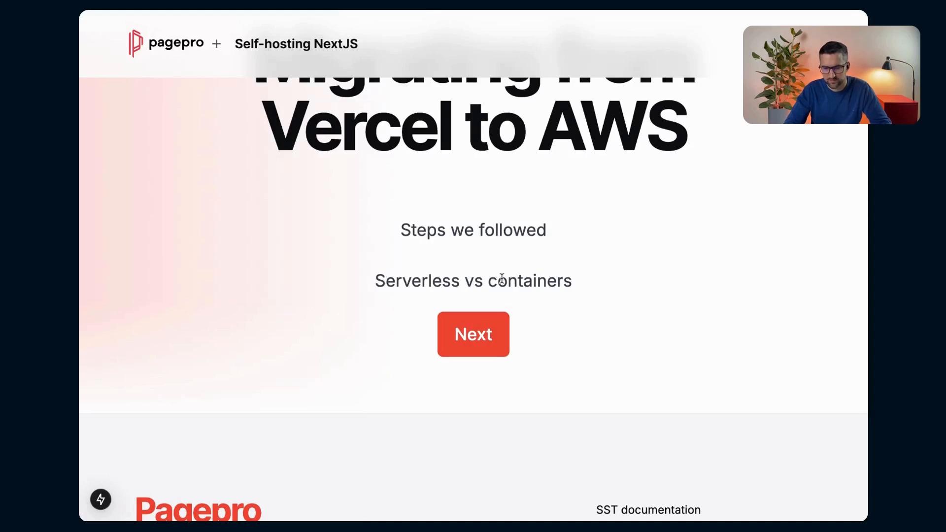
mouse_move(481, 331)
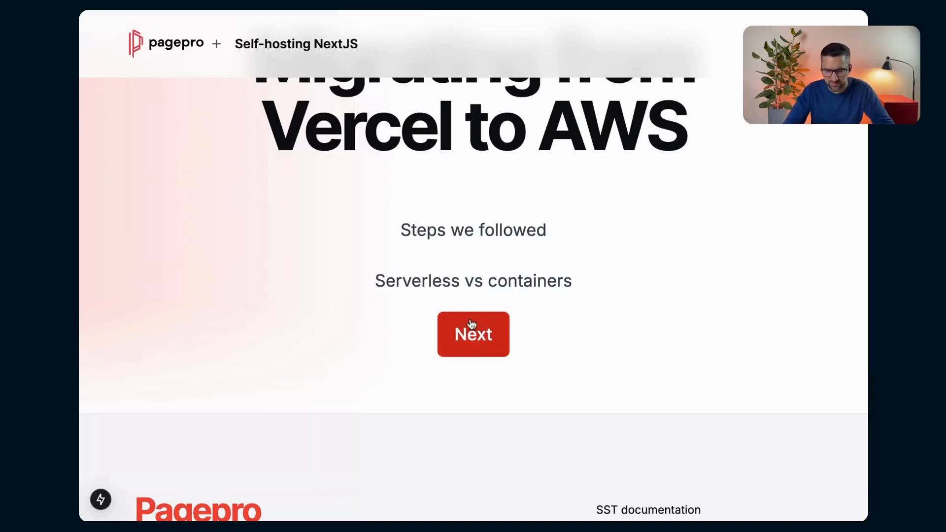
Reveal the SST bare setup step below Serverless vs containers.
left_click(473, 334)
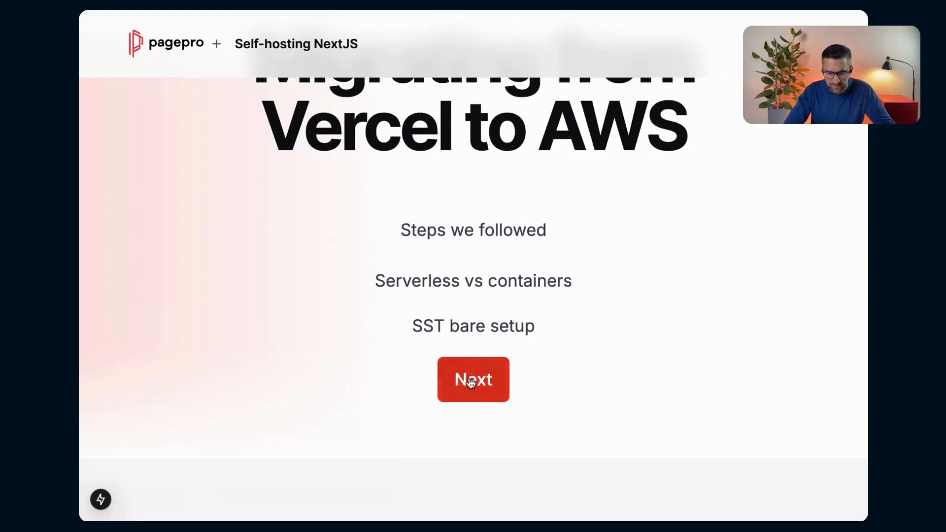
Reveal the AWS Redis and Cron jobs steps, bringing the list to five items.
left_click(473, 379)
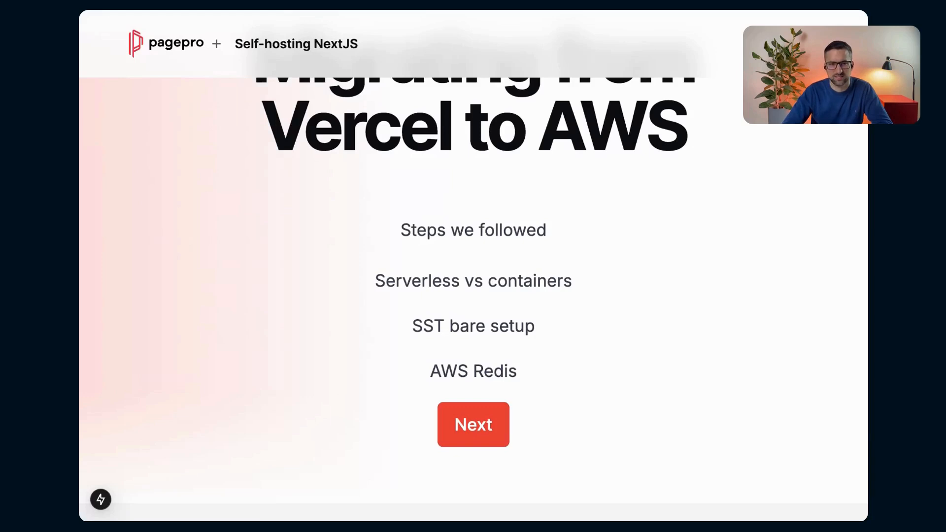
mouse_move(455, 343)
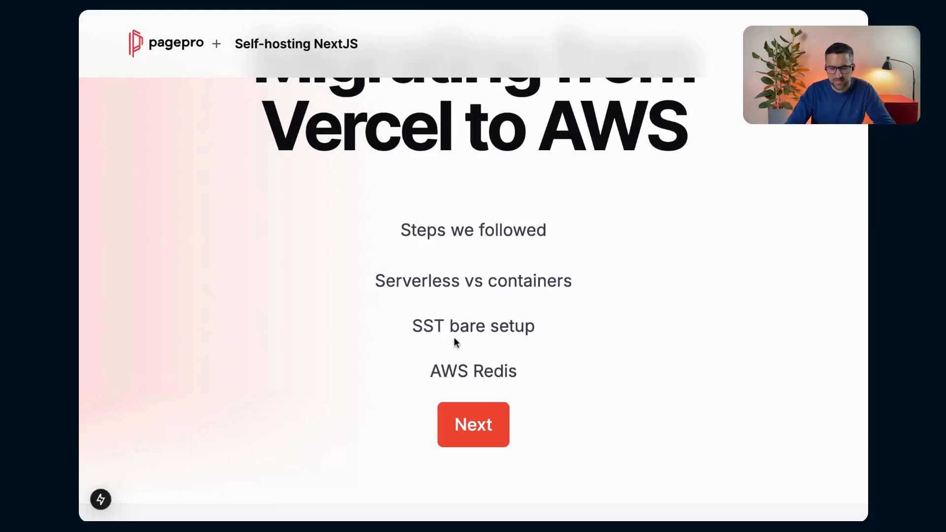
mouse_move(449, 362)
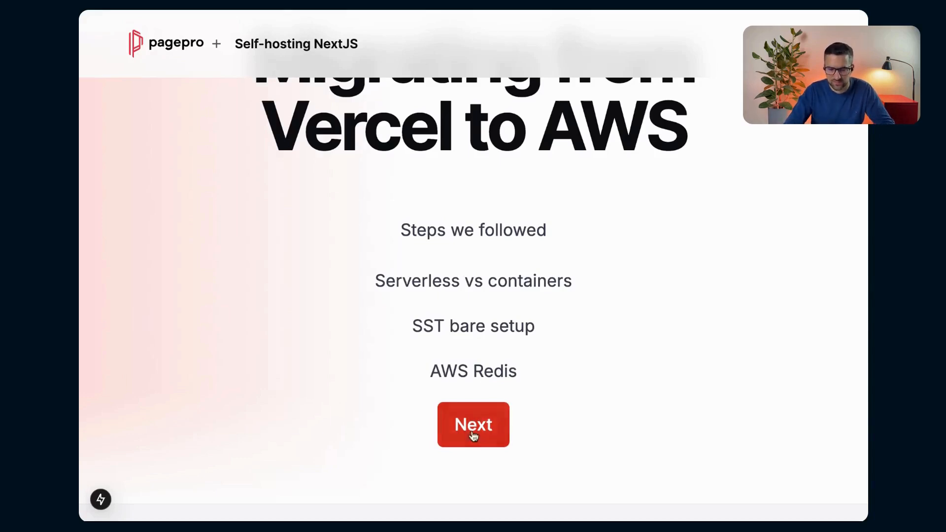
left_click(473, 423)
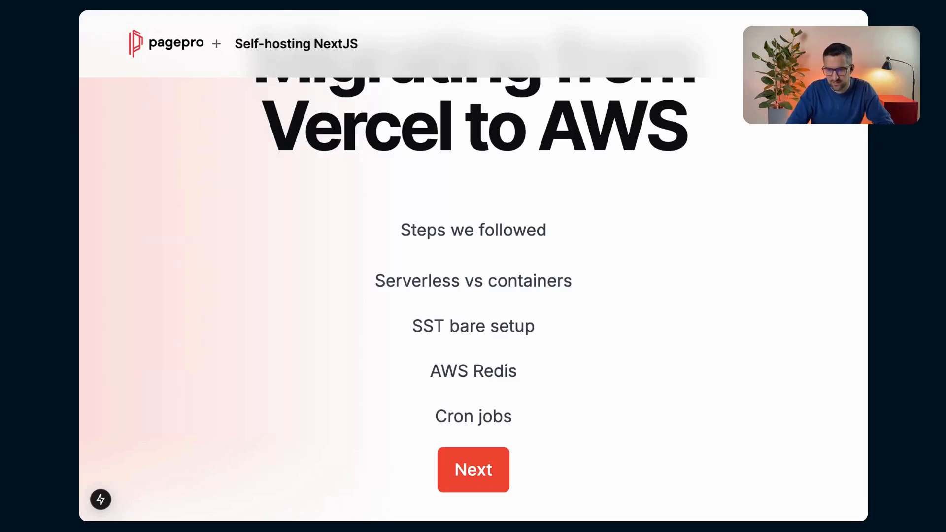
mouse_move(455, 224)
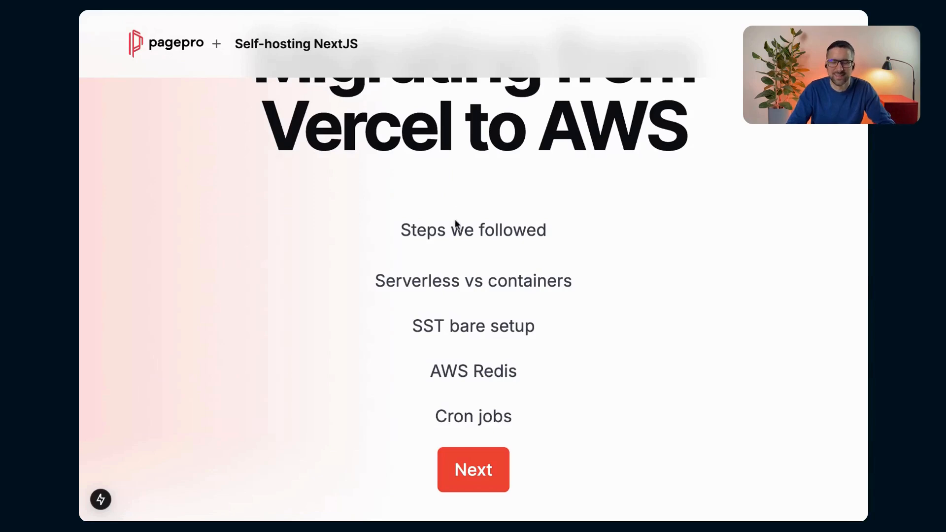
mouse_move(450, 324)
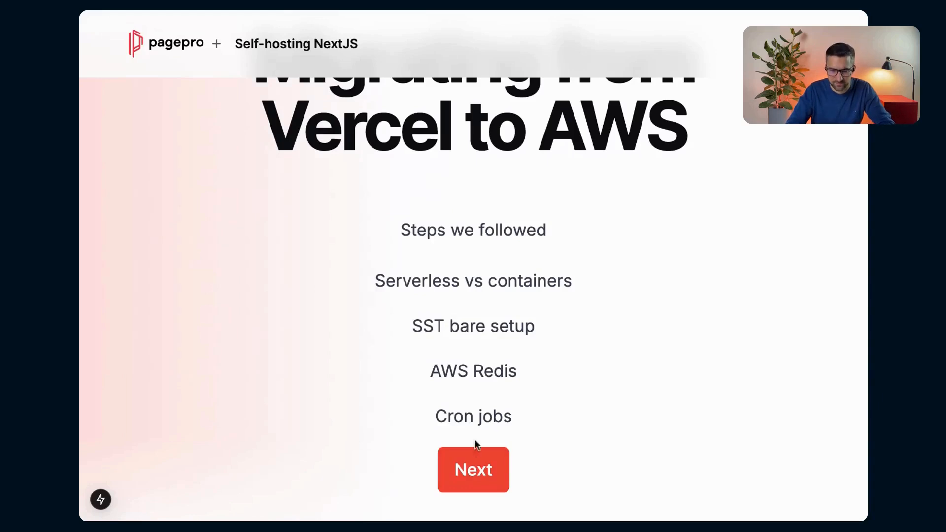
mouse_move(524, 424)
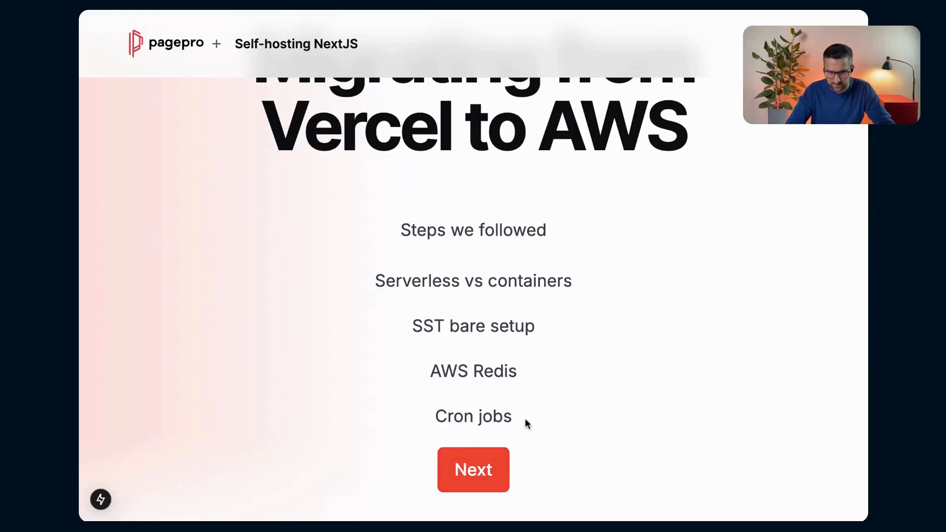
mouse_move(440, 375)
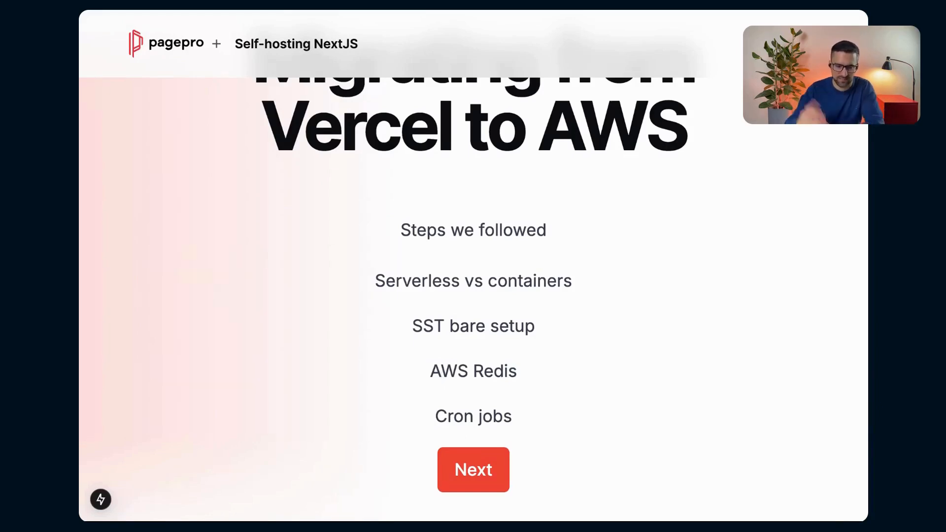
Reveal the Image optimisation step and scroll down to keep the growing list in view.
left_click(473, 469)
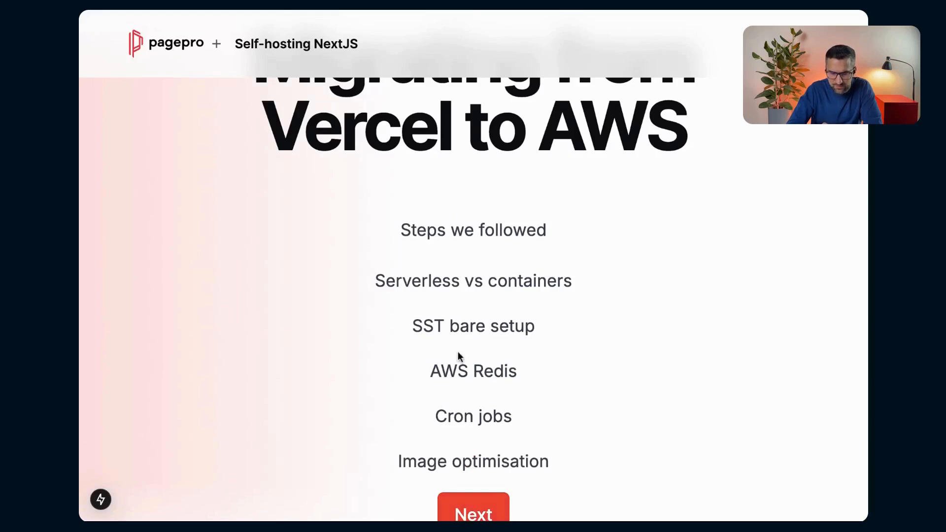
scroll("down", 3)
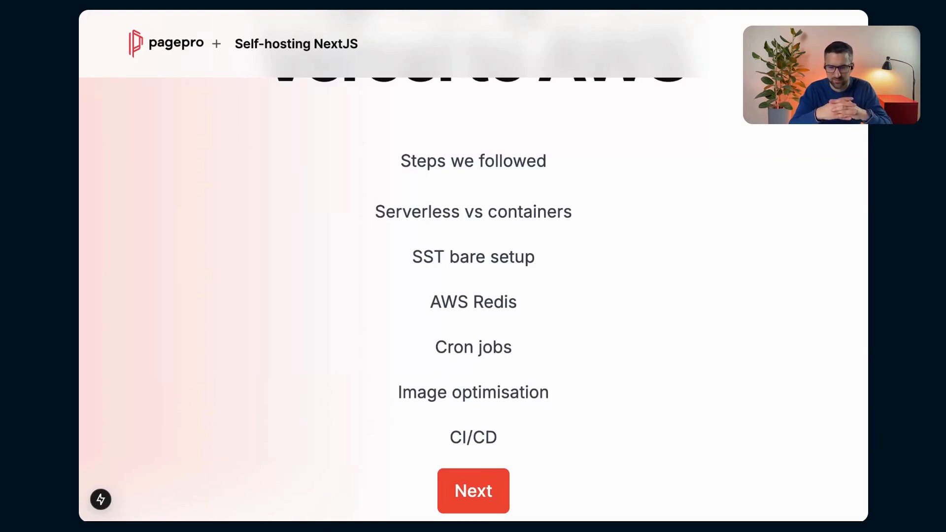
mouse_move(472, 350)
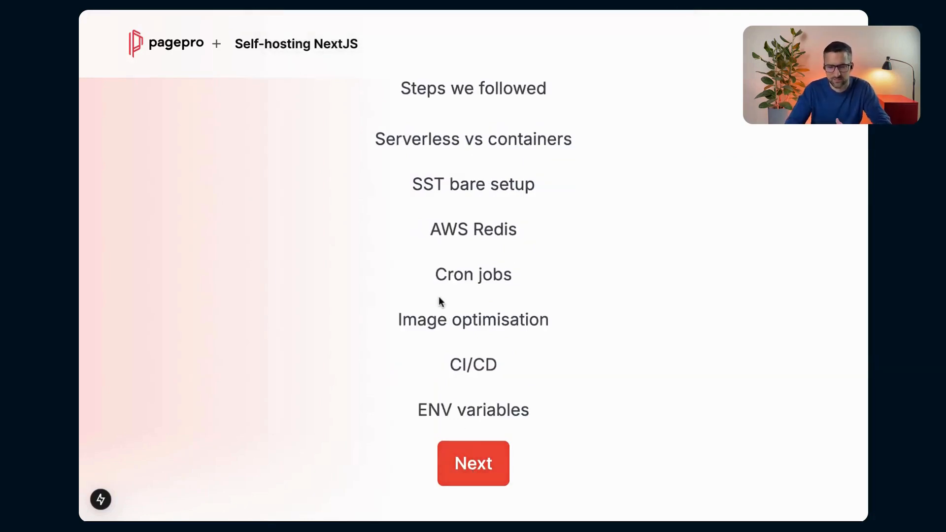
mouse_move(439, 301)
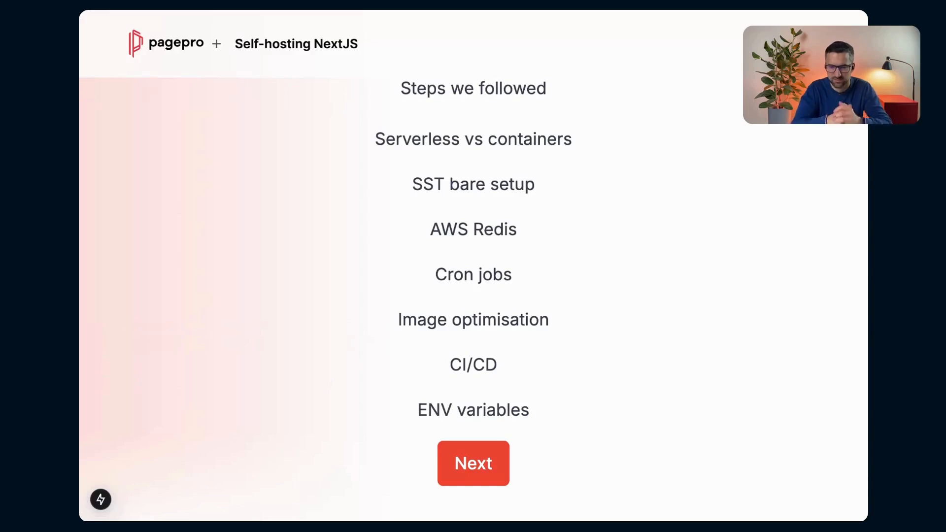
Scroll down to view the ENV variables and Edge network steps in the list.
scroll("down", 3)
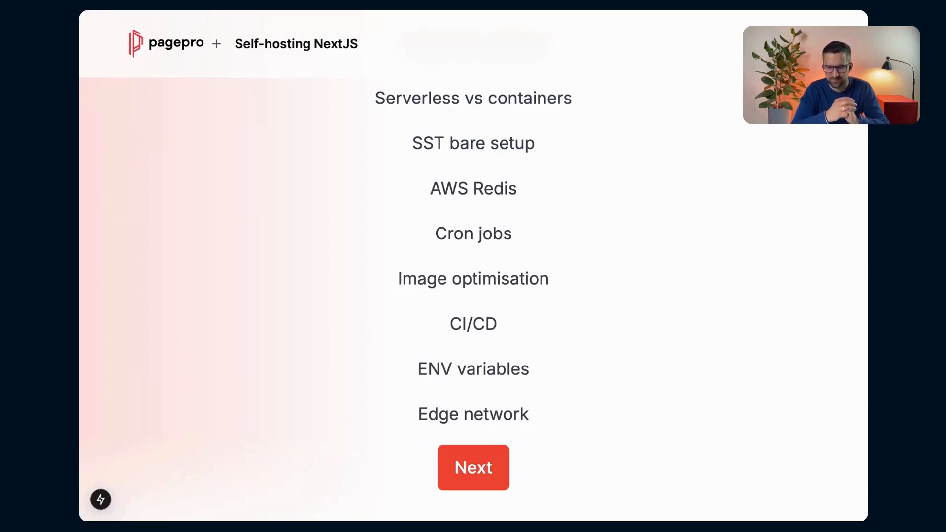
scroll("down", 3)
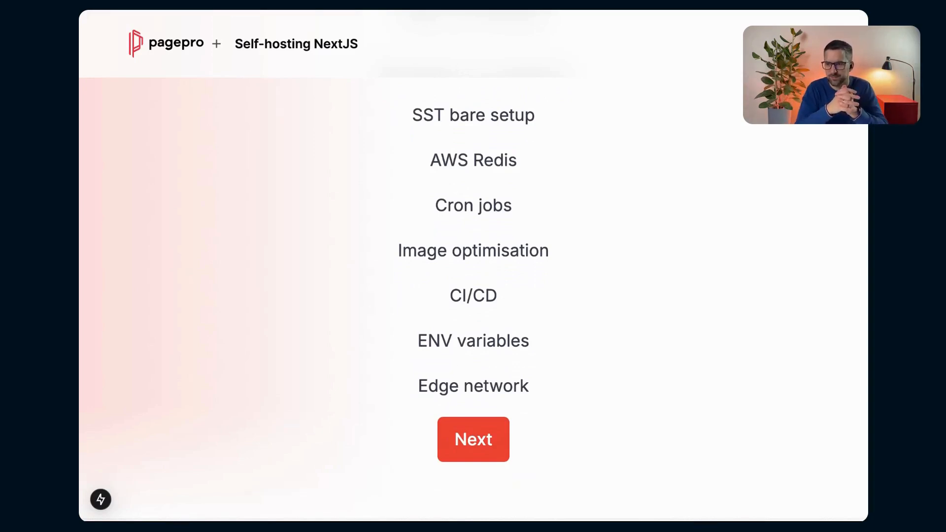
mouse_move(474, 410)
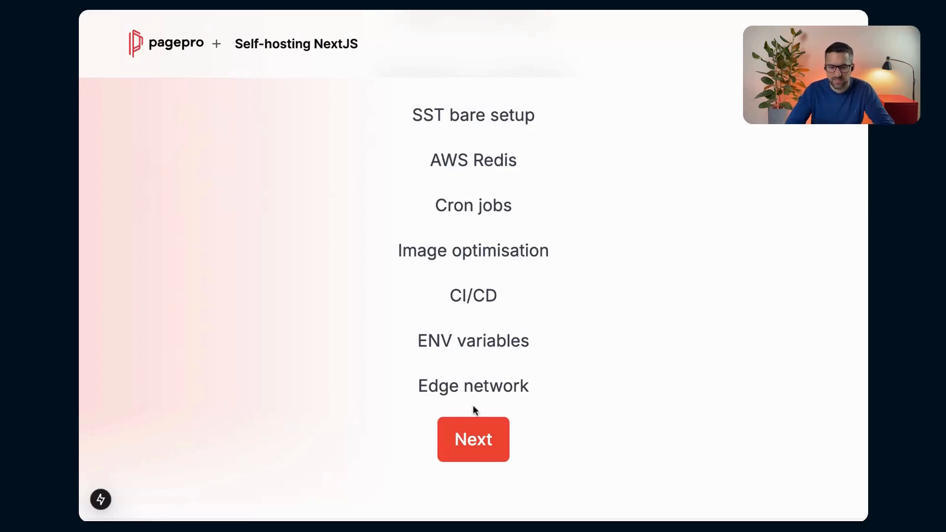
mouse_move(517, 378)
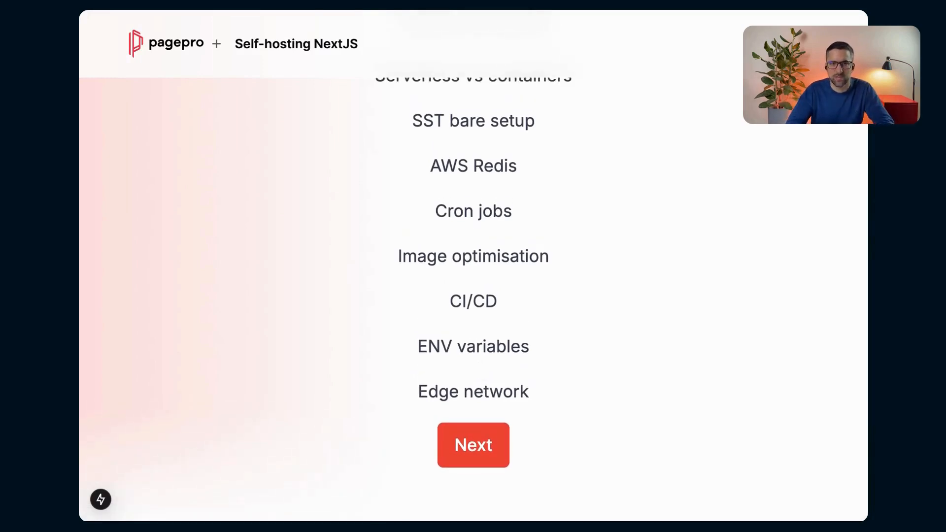
Scroll the slide to view the final Go Step by step item closing the list.
scroll("down", 3)
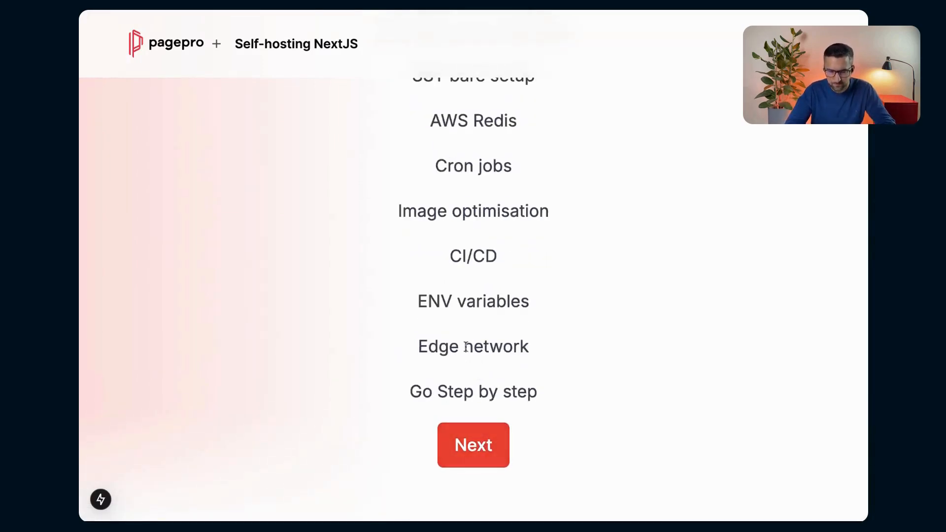
scroll("up", 3)
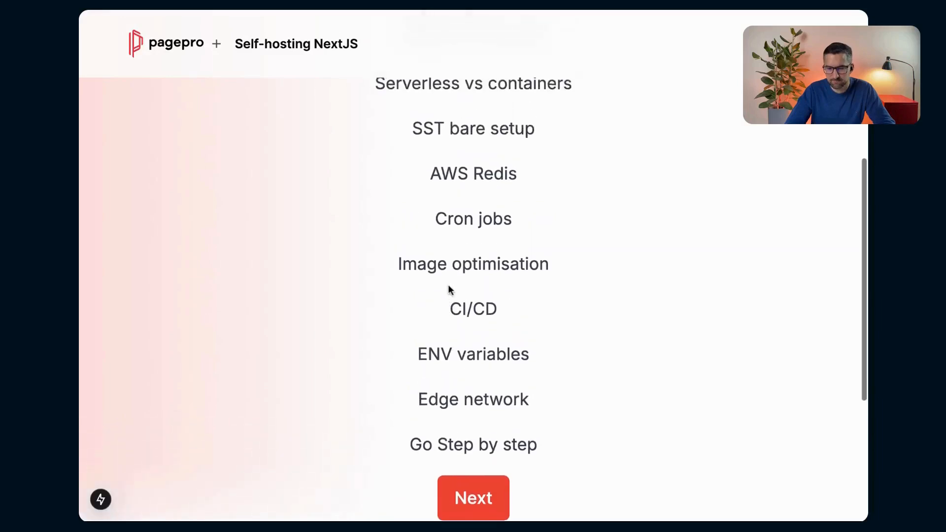
scroll("down", 3)
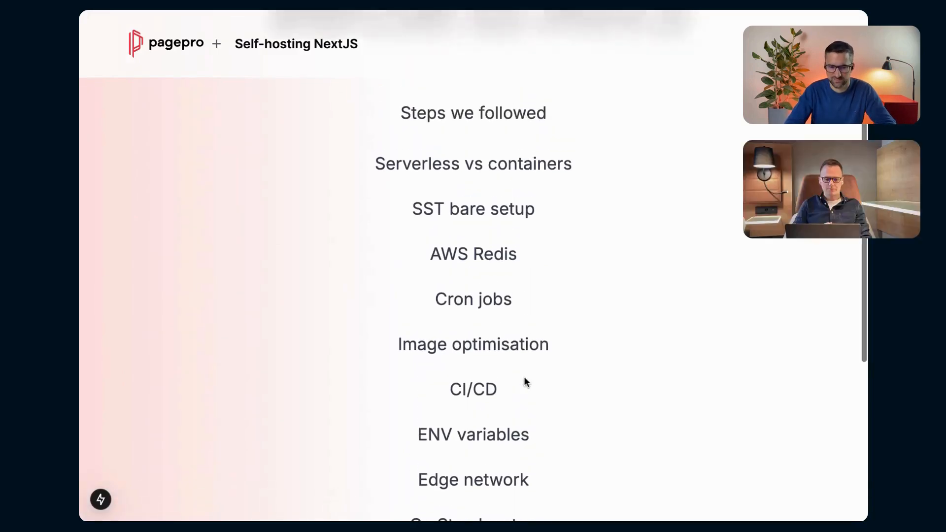
scroll("down", 3)
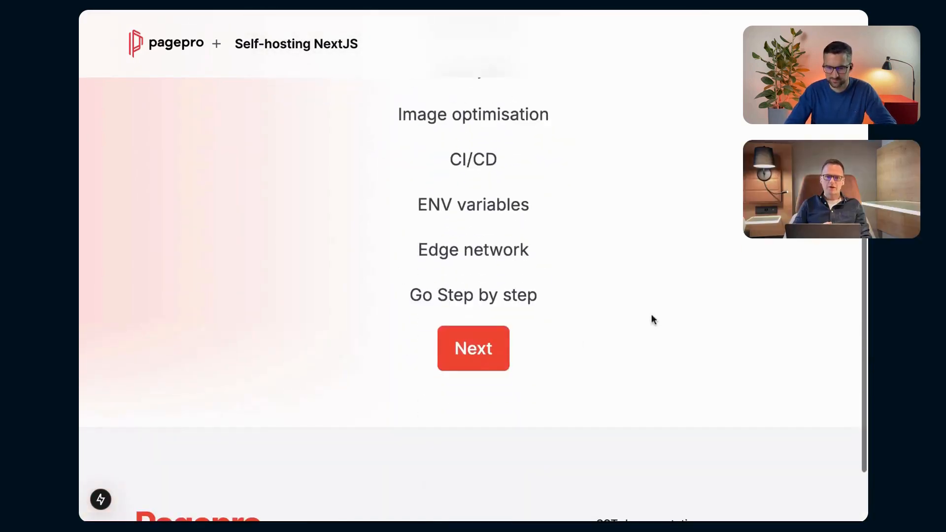